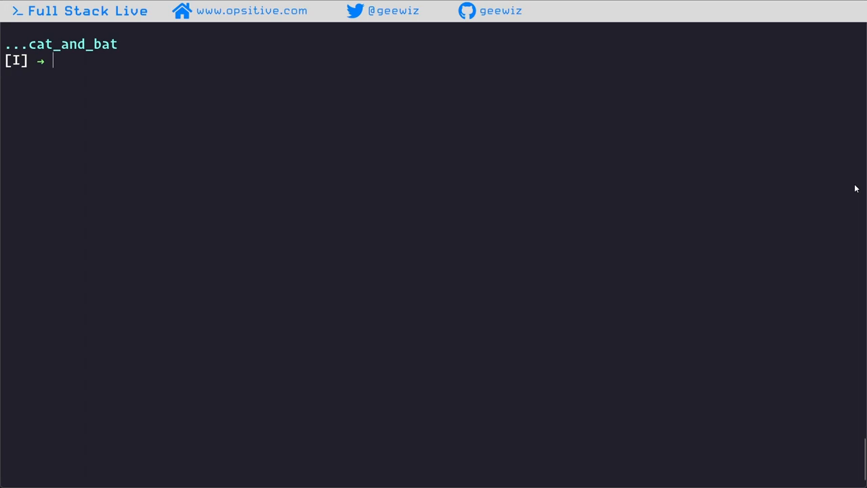
Print a.txt and then b.txt separately with cat
text(cat a.txt)
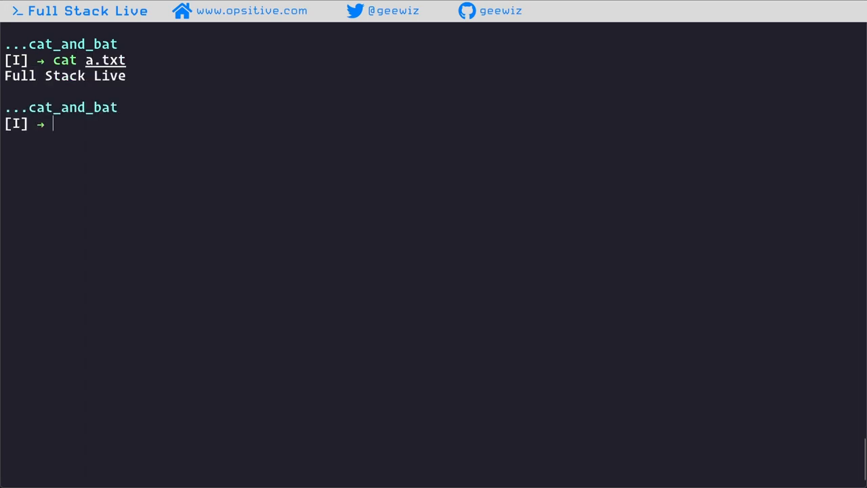
text(cat b.t)
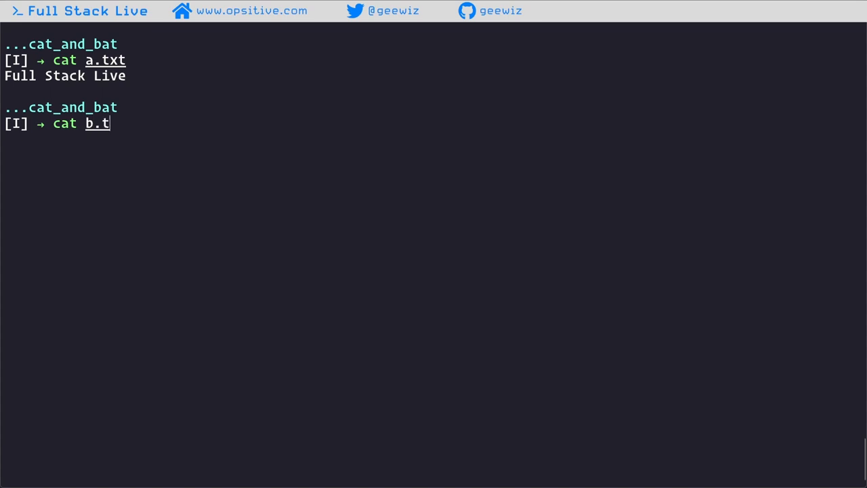
key(Enter)
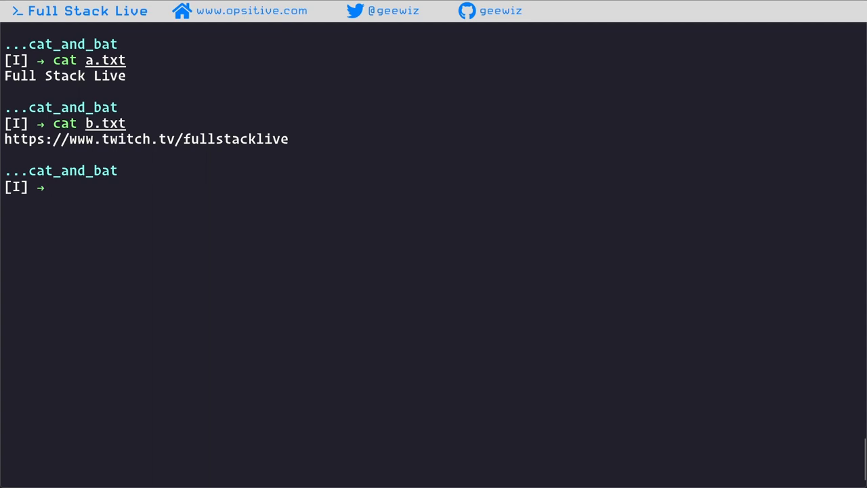
Concatenate a.txt and b.txt, redirect them into fsl.txt, and display fsl.txt
text(cat)
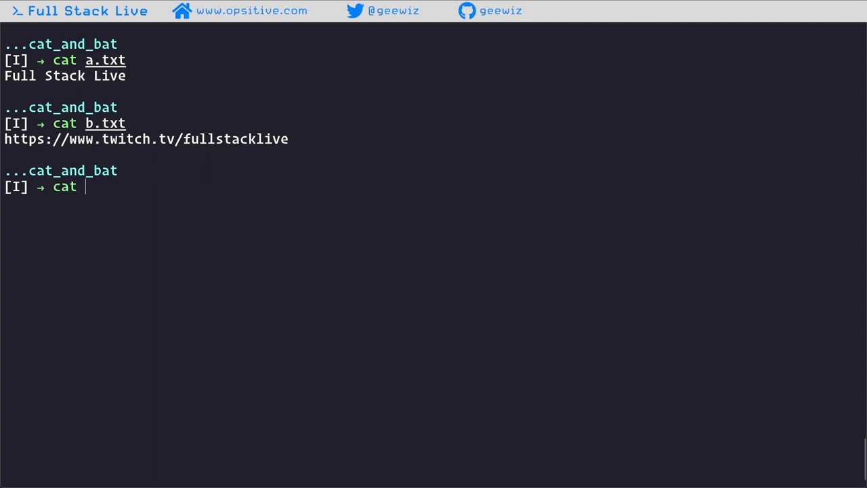
text(a.txt b.txt)
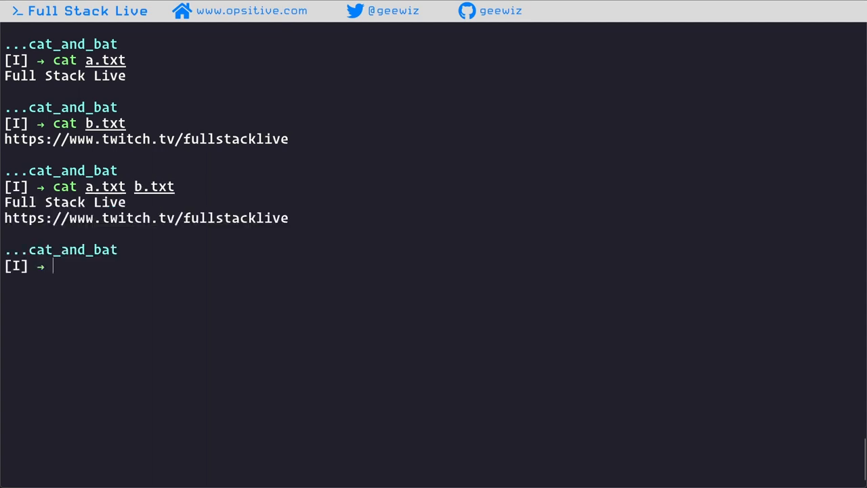
mouse_move(813, 222)
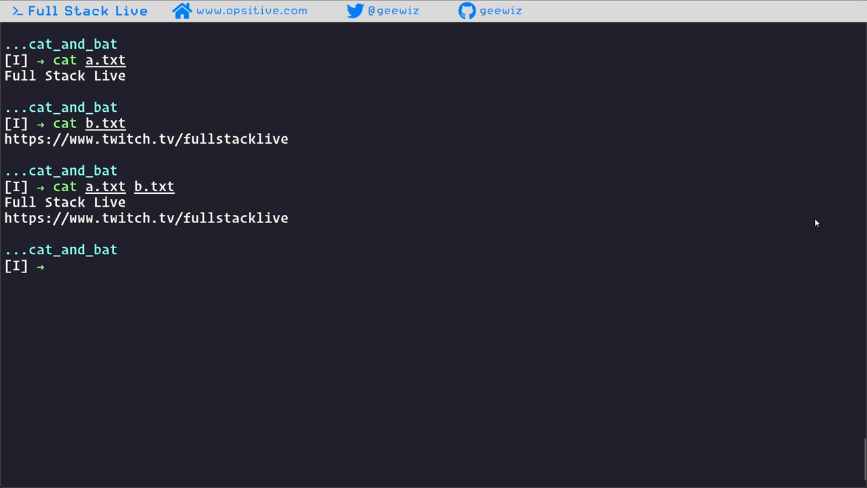
text(cat a.txt b.)
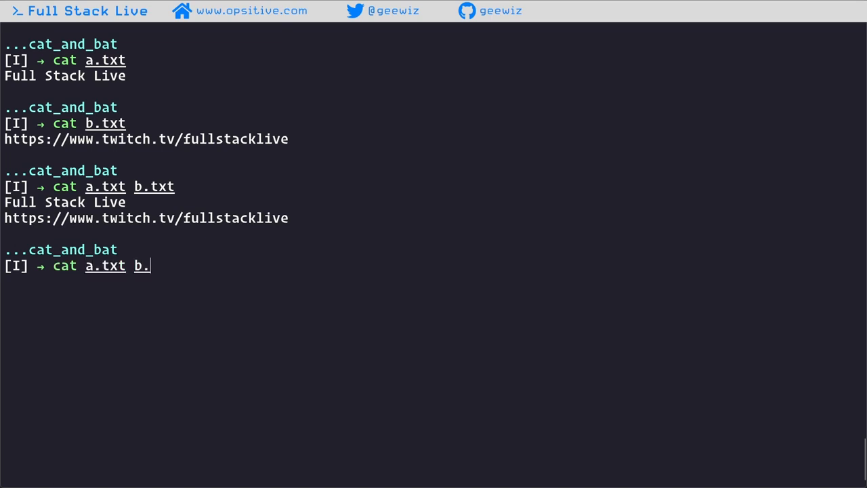
text(txt >)
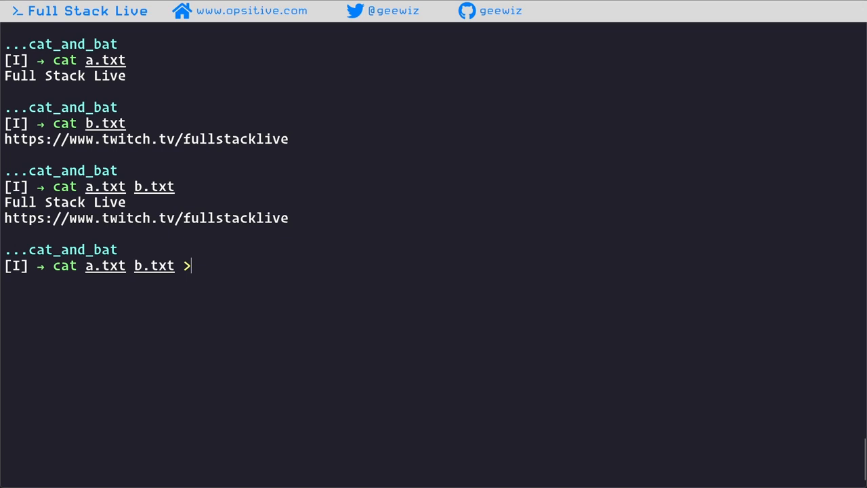
text(fsl.txt)
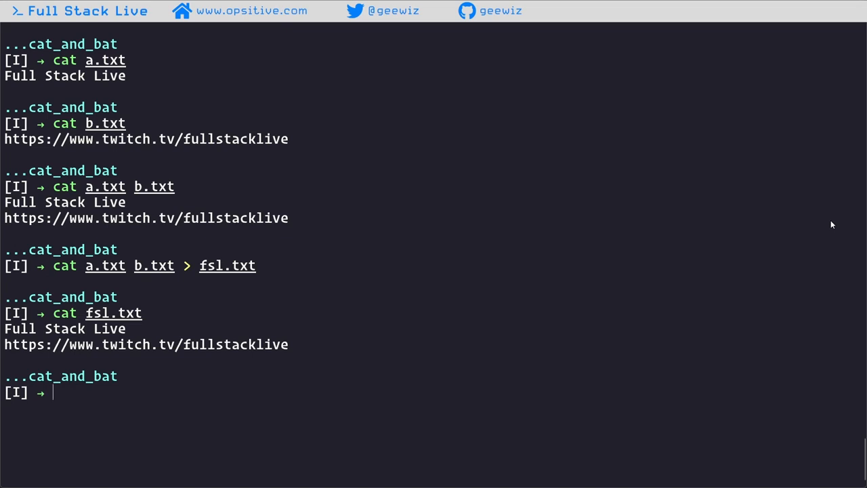
Pipe cat a.txt b.txt into less, then quit the pager with q
text(ca)
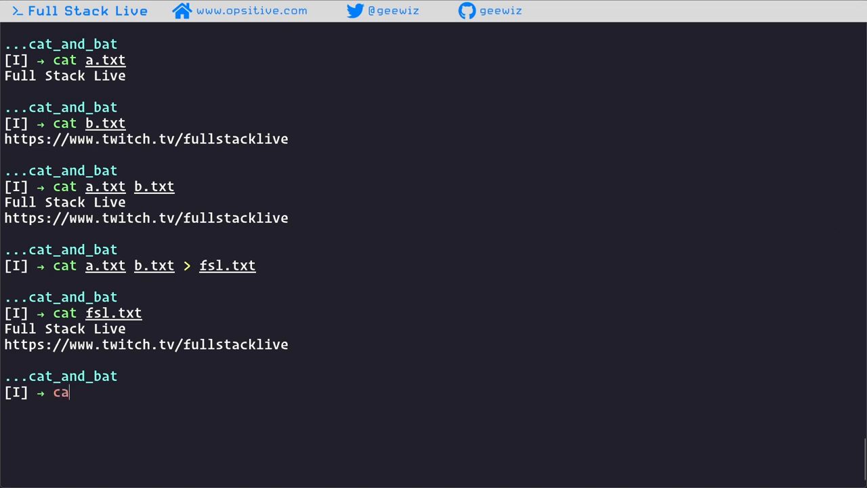
text(t a.txt b.)
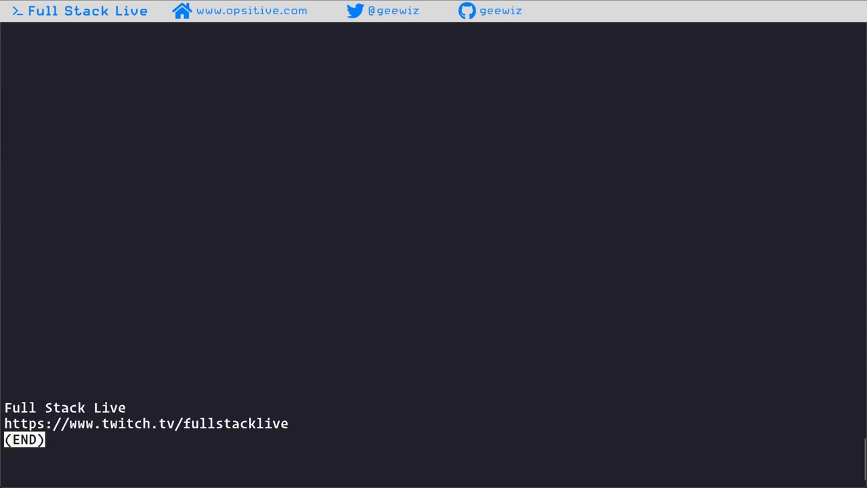
key(q)
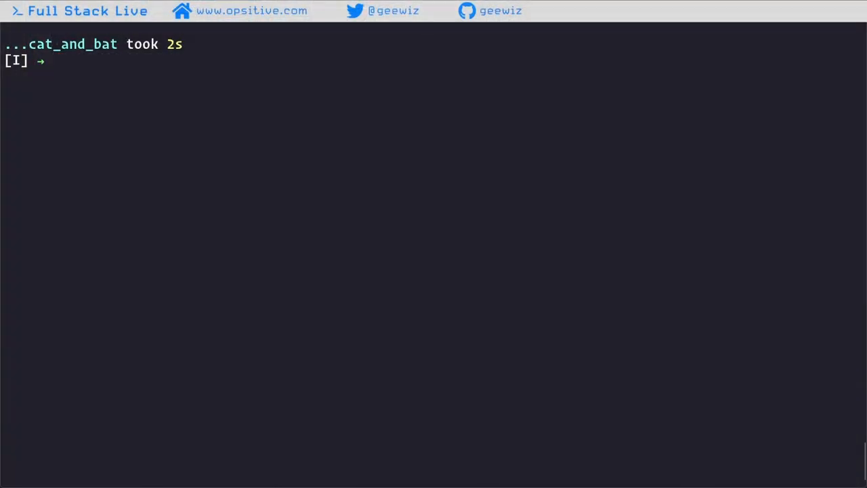
Pipe uuoc.md through cat into less, read it, then quit with q
text(ca)
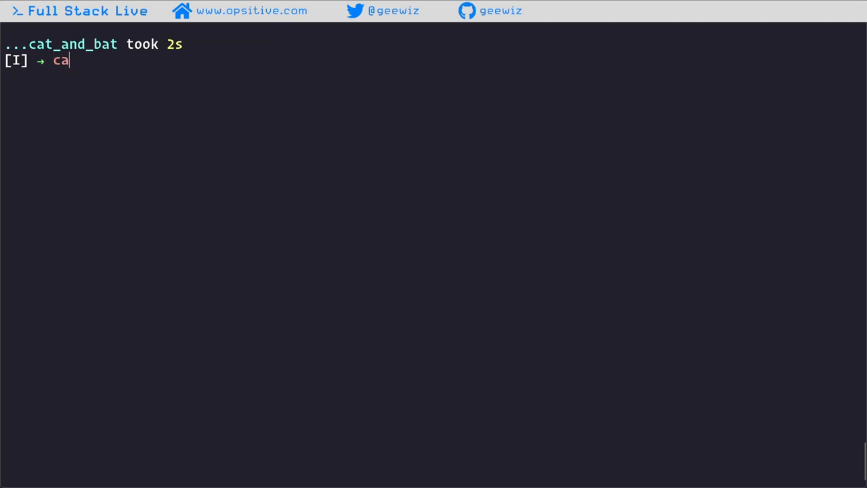
text(t uuoc.)
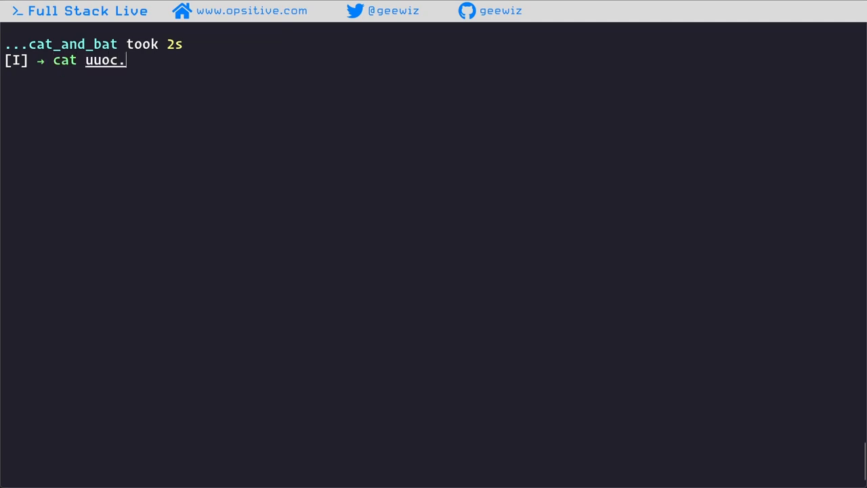
text(md |)
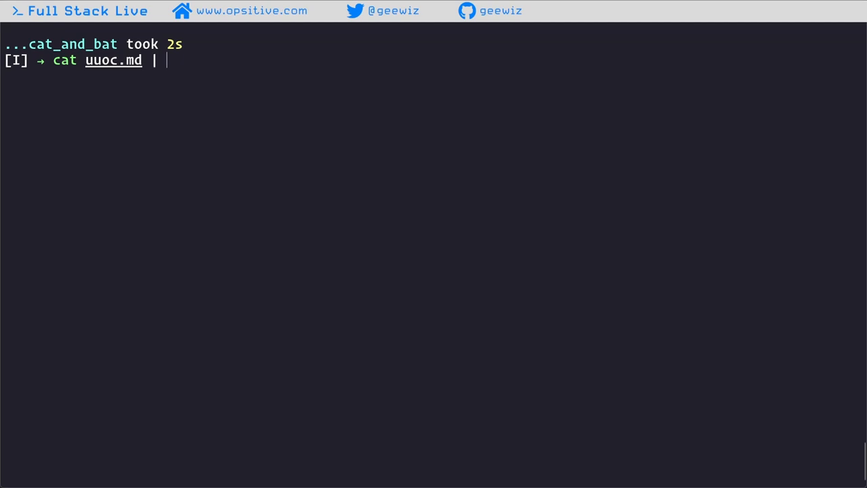
key(Enter)
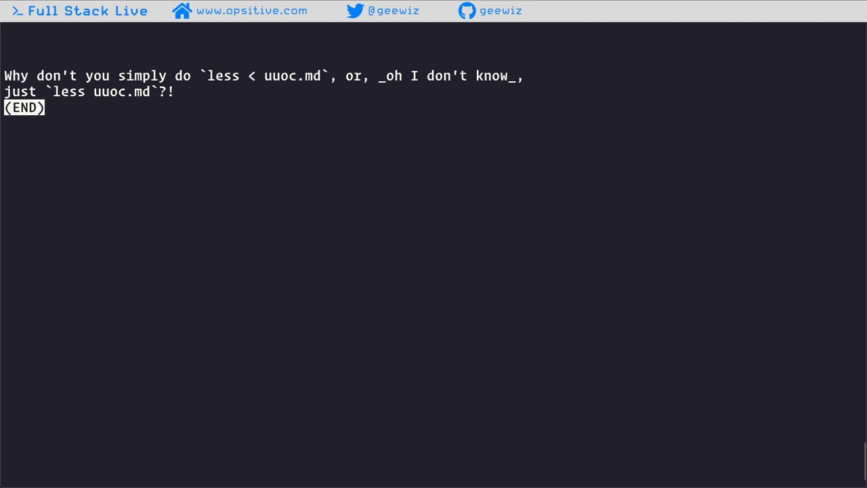
key(q)
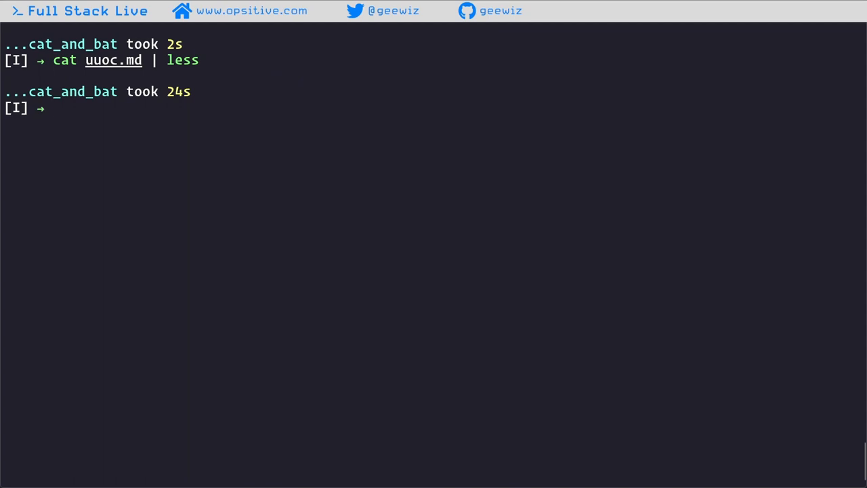
Type the pipeline 'grep ... < in.txt | sed ... > out.txt', then clear the screen
text(grep)
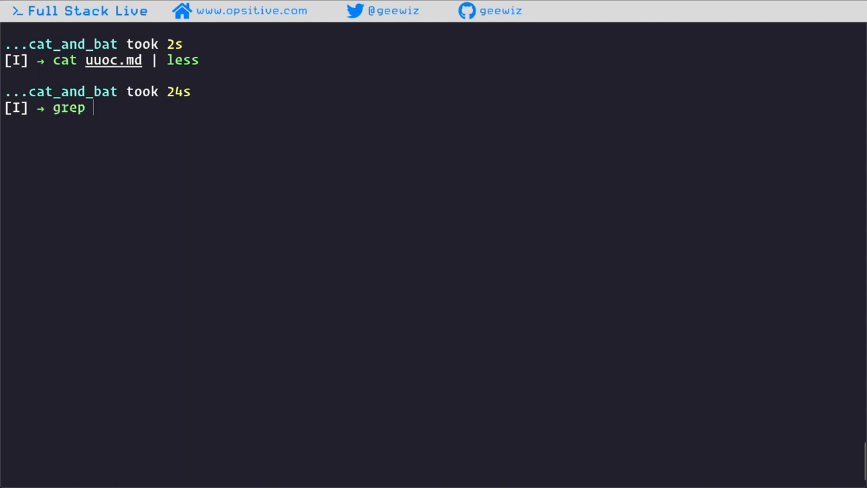
text(...)
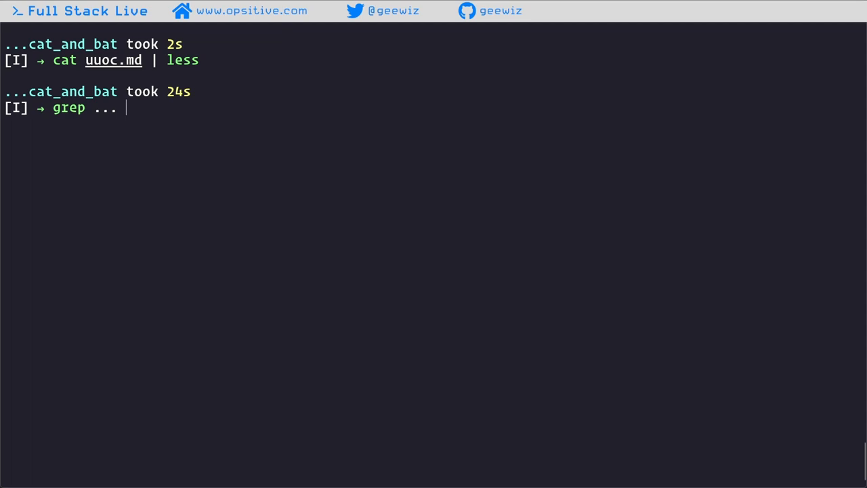
text(<)
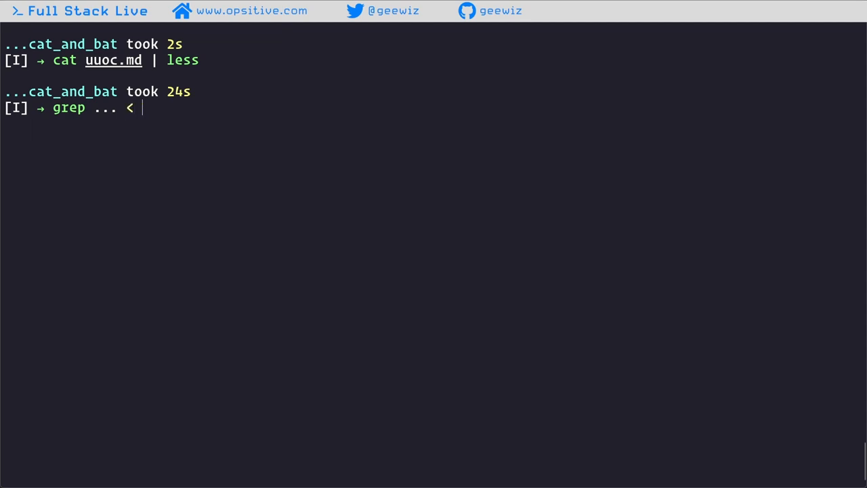
text(in.txx)
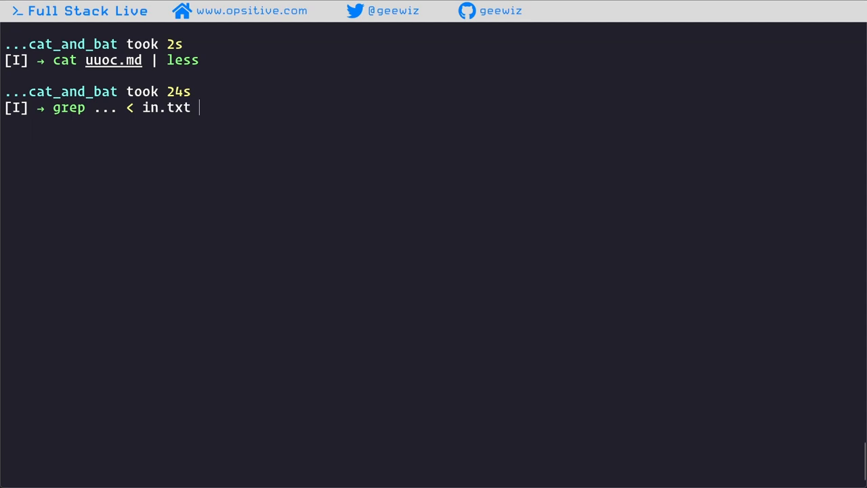
text(| sed ...)
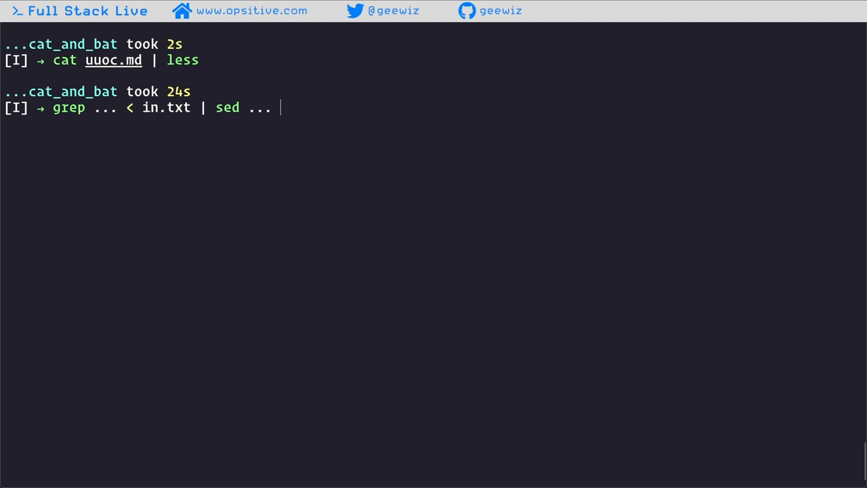
text(>)
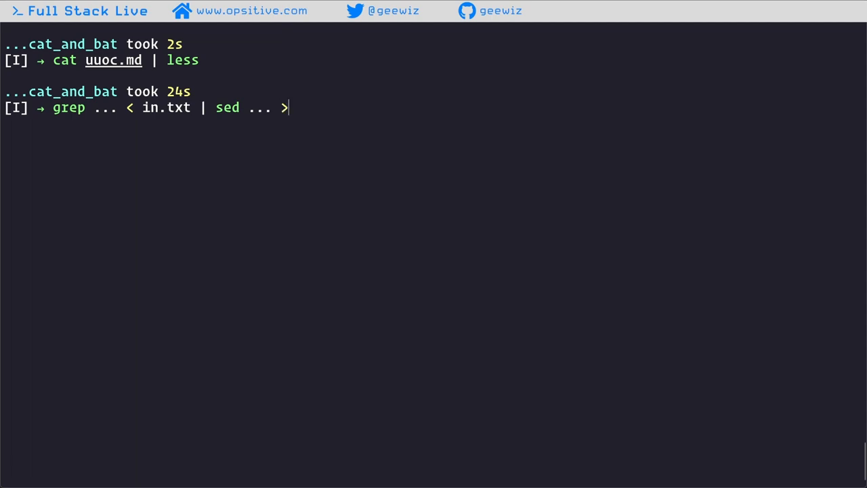
text(out.)
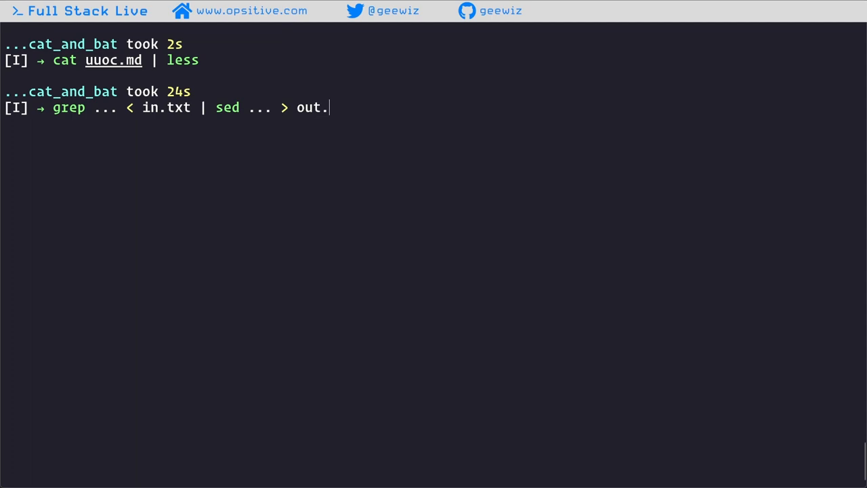
text(txt)
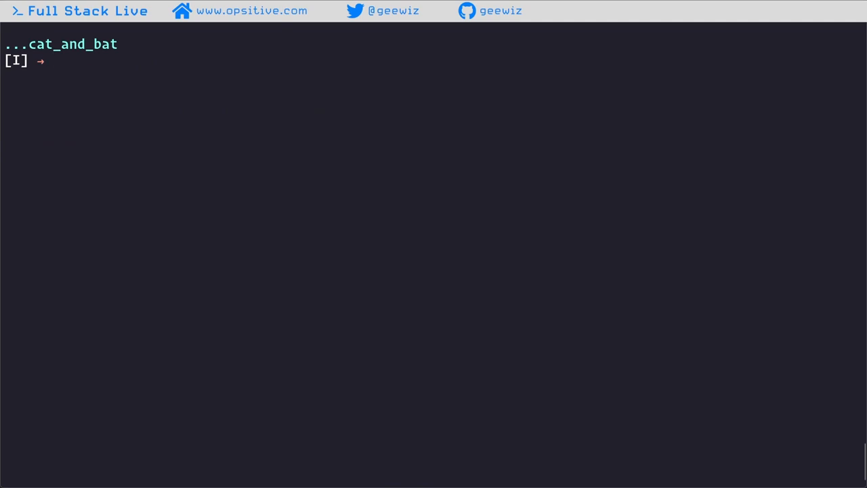
Type 'cat in.txt | grep ... | sed ... > out.txt' at the prompt
text(cat ini)
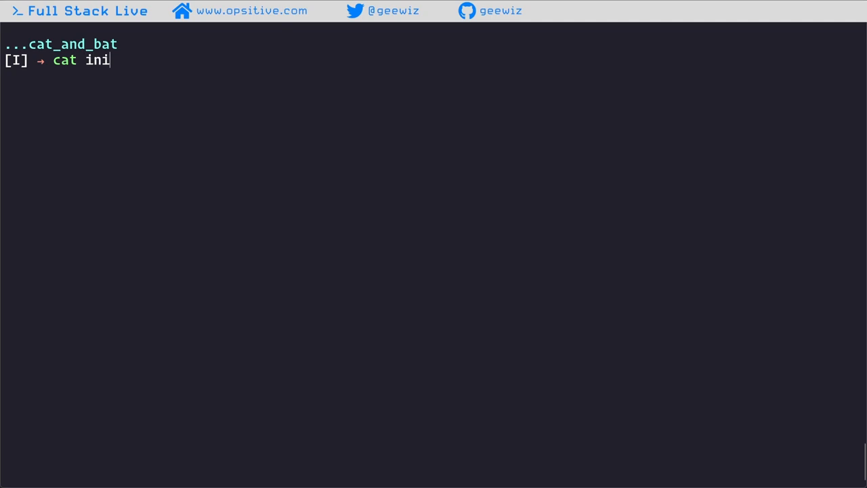
text(.txt)
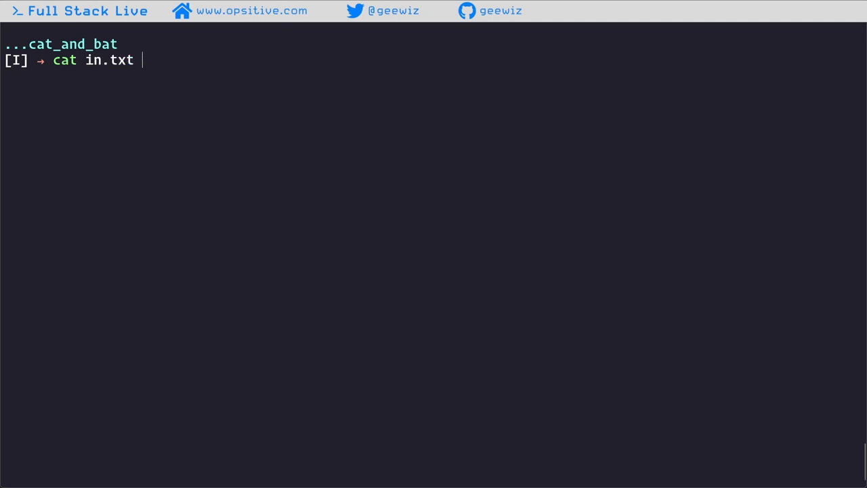
text(|)
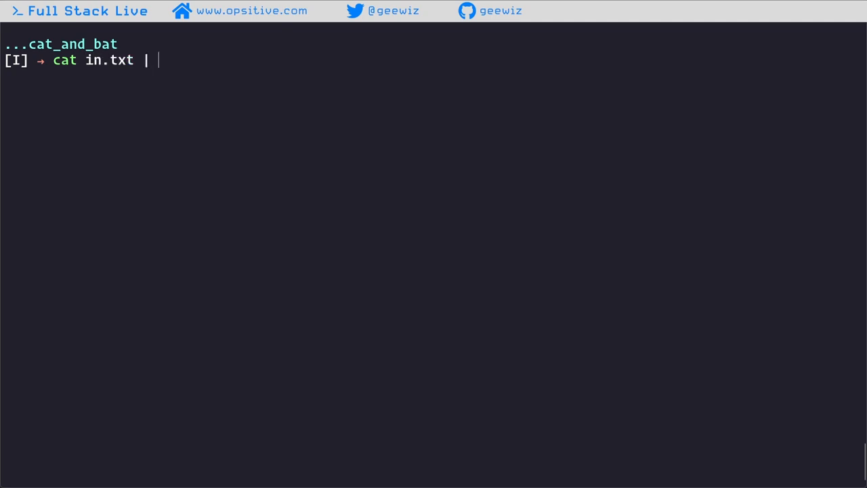
text(grep ... |)
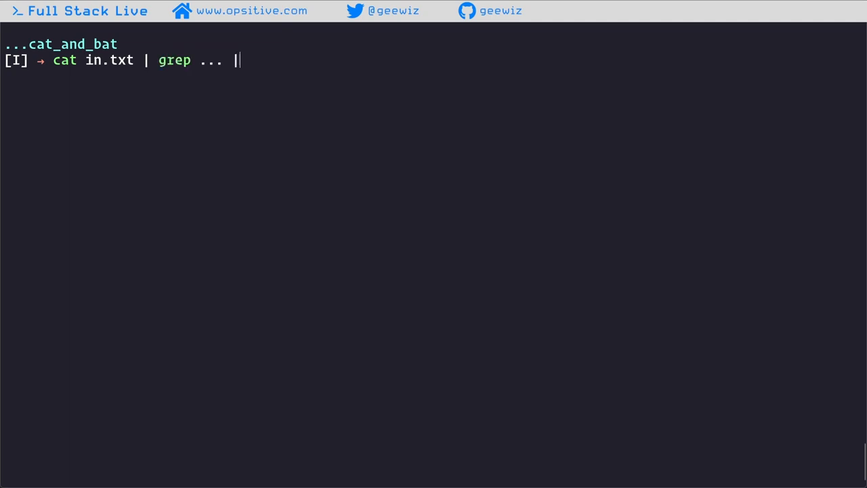
text(sed)
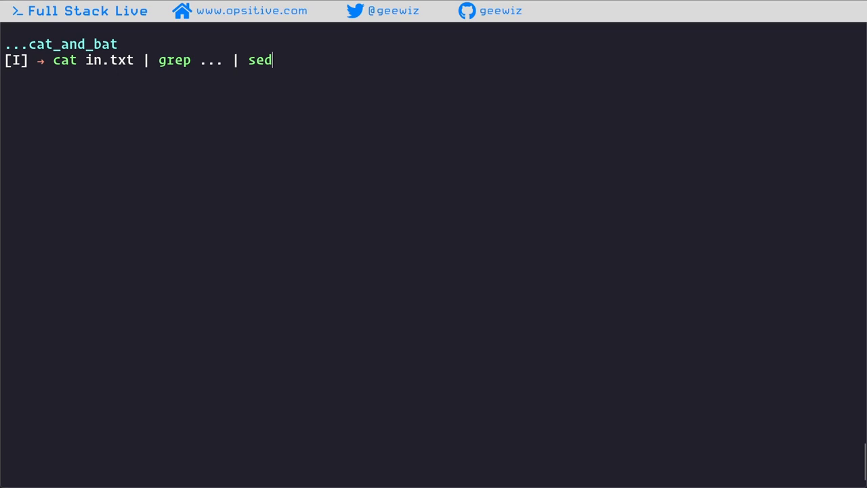
text(... >)
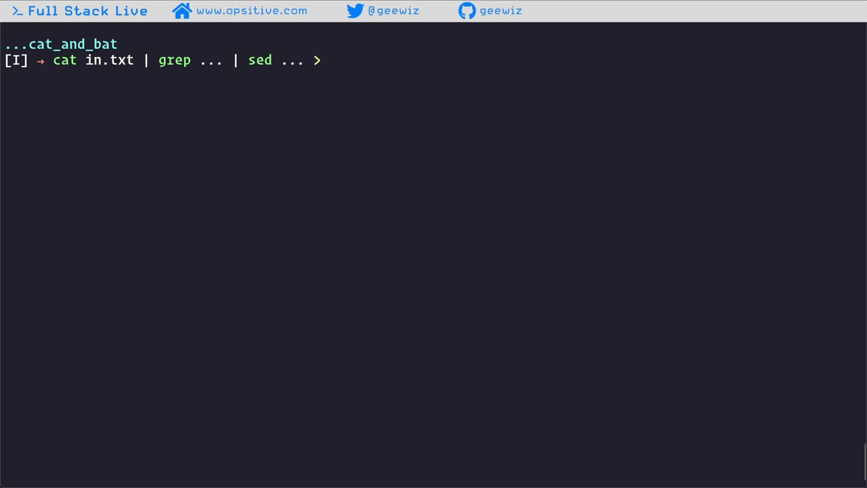
text(out.txt)
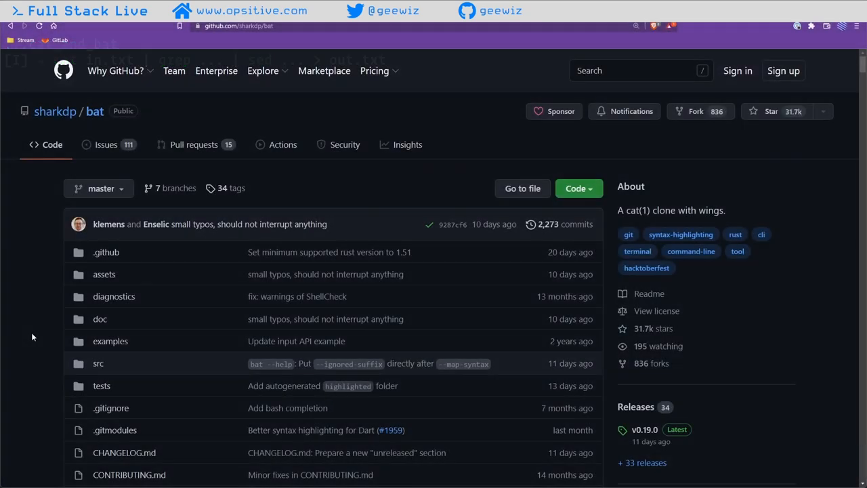
Scroll down the sharkdp/bat GitHub page to the README introduction
scroll(down, 3)
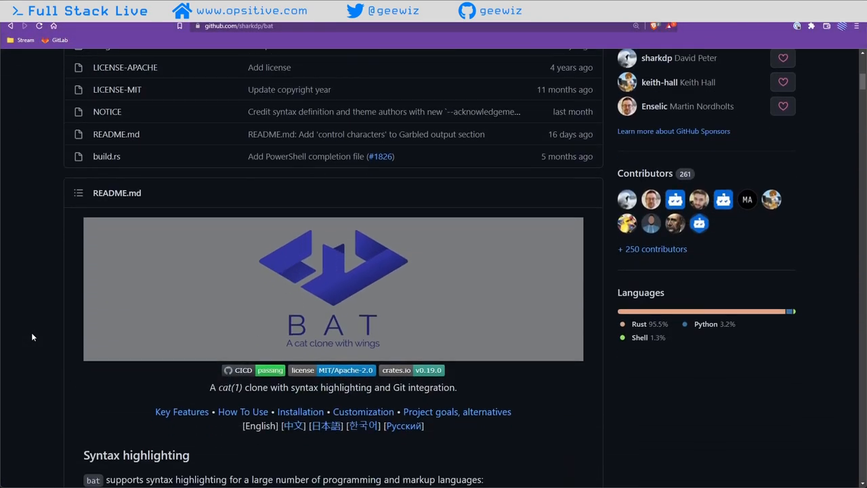
scroll(down, 3)
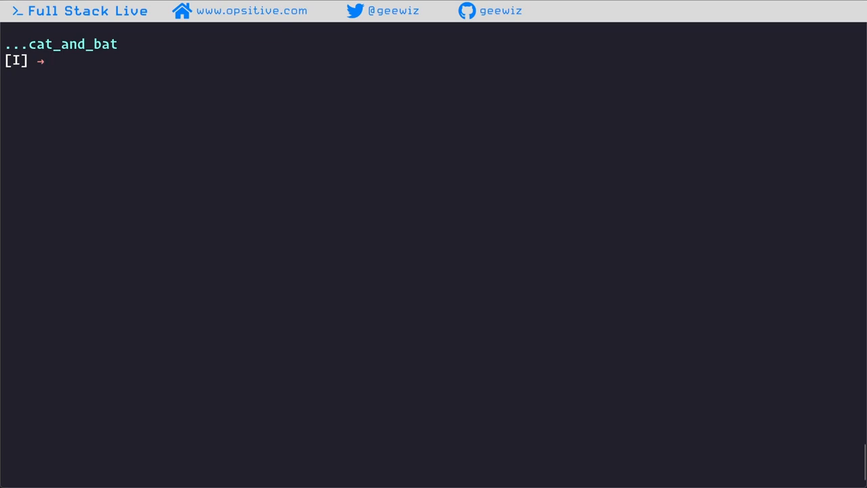
Run 'bat uuoc.md' to view the file, then return to an empty prompt
text(bat uu)
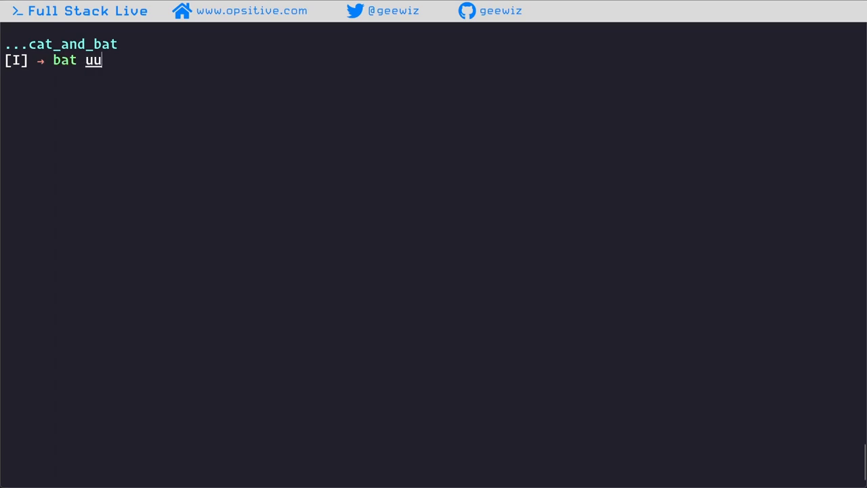
text(oc.md)
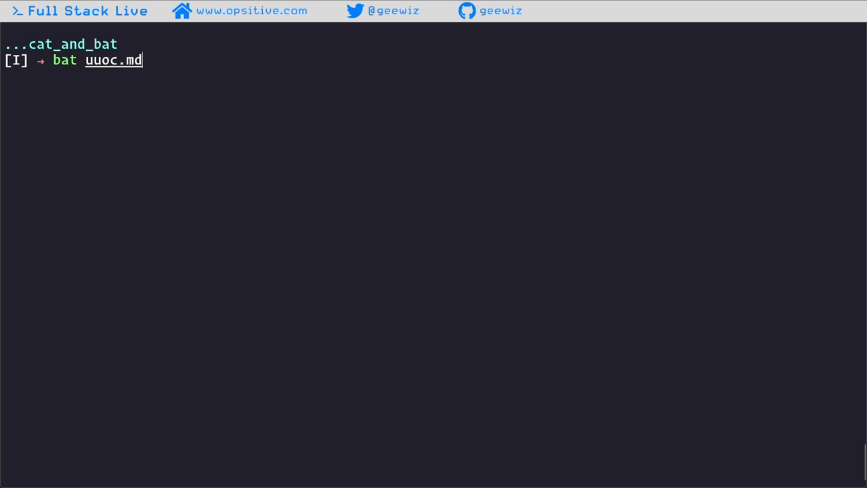
text(ba)
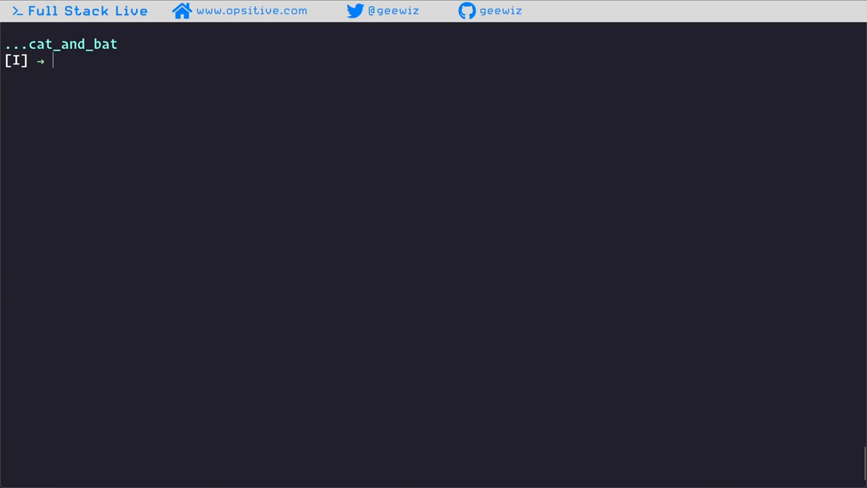
text(curl)
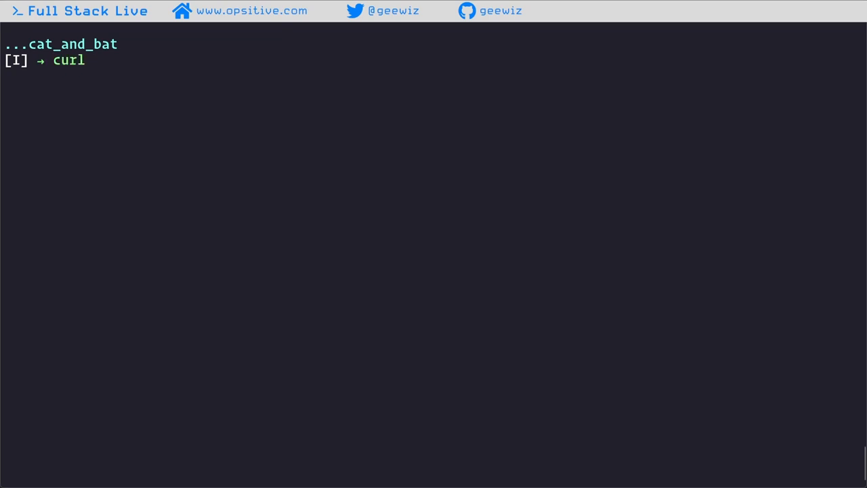
text(https://)
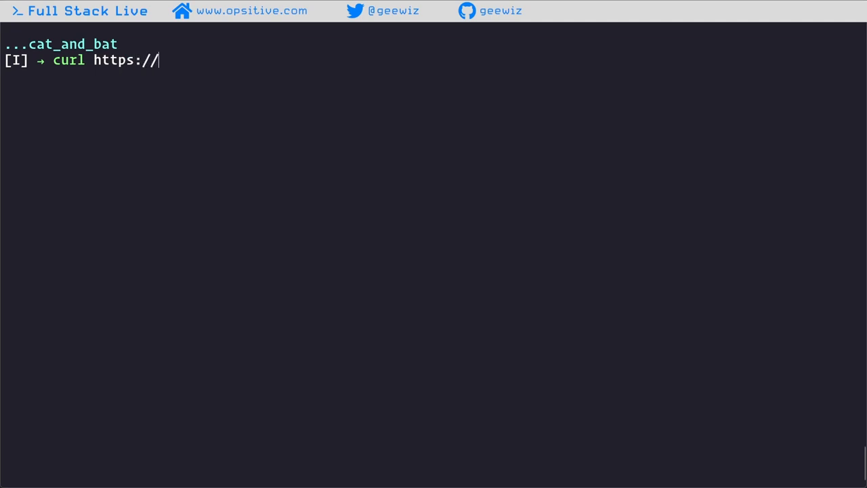
text(jsonp)
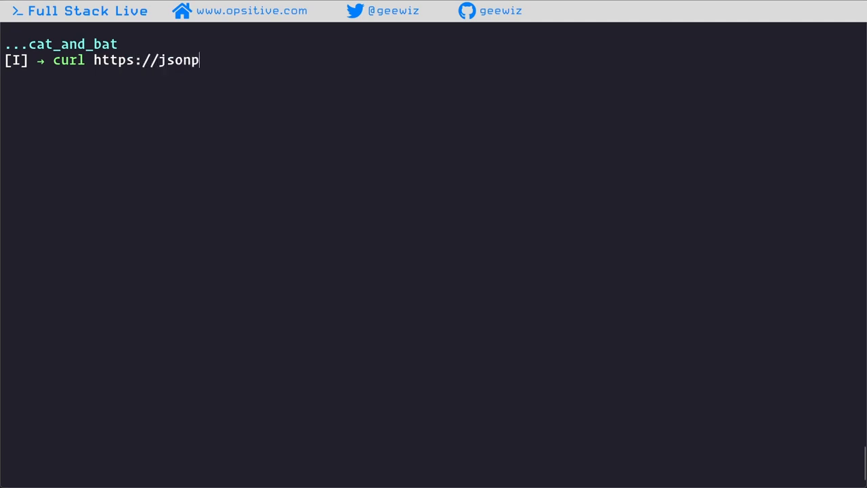
text(laceholder)
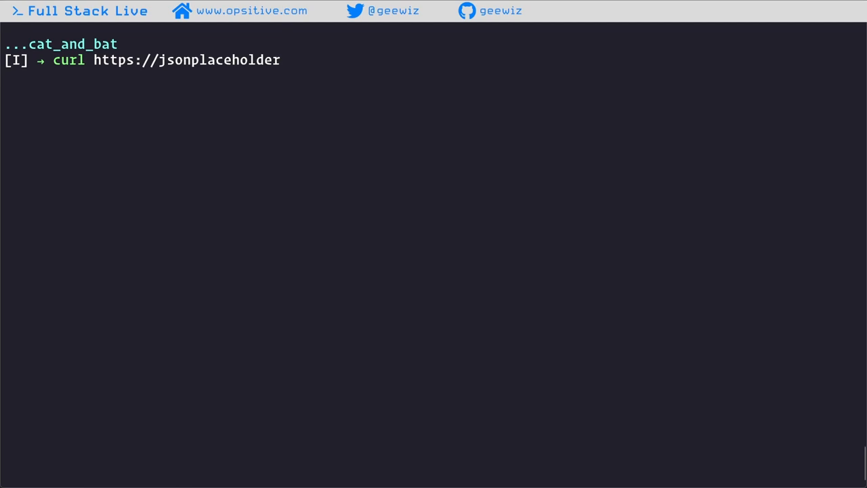
text(.typicode)
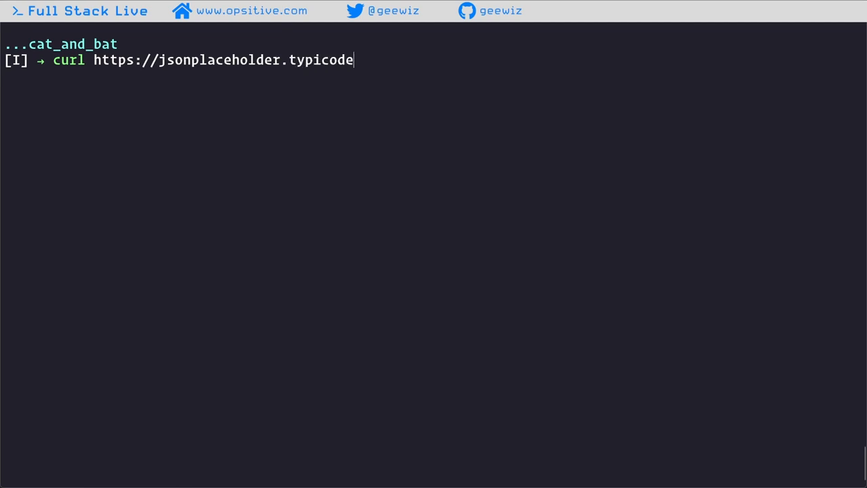
text(.com/todos)
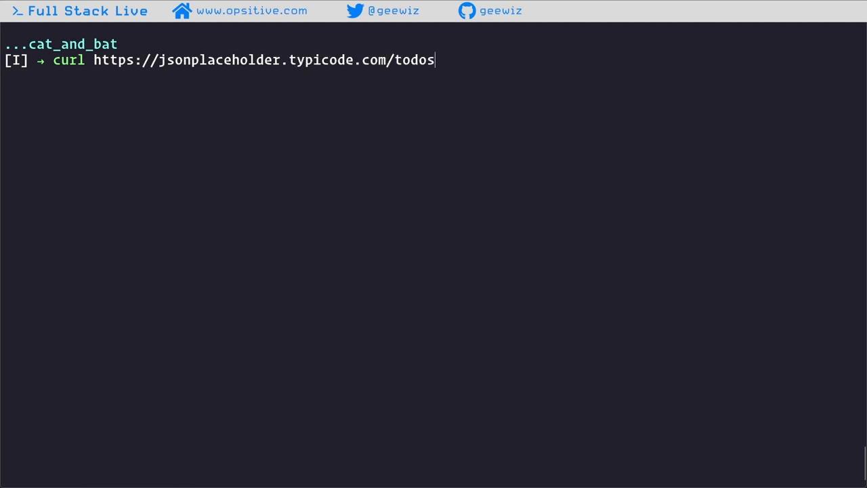
text(/1 |)
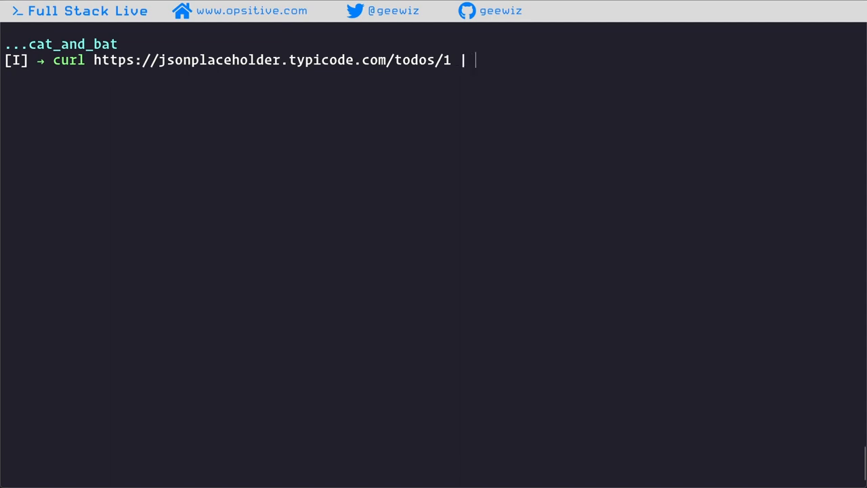
text(bat -)
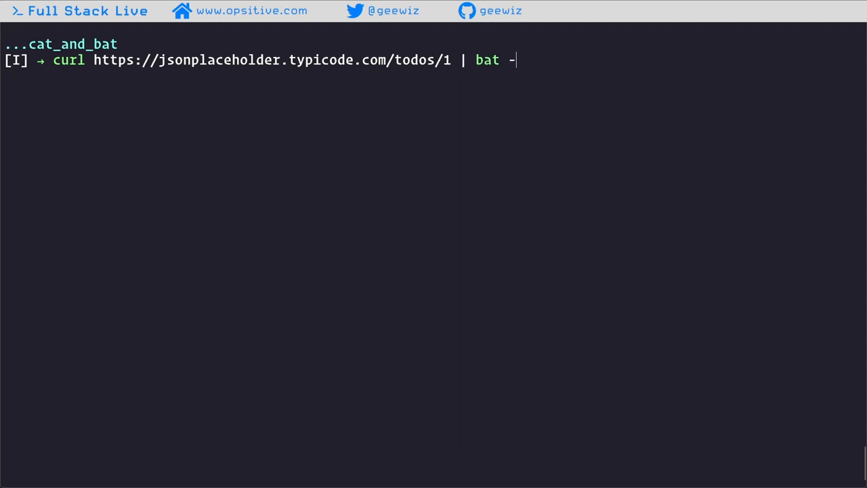
text(l json)
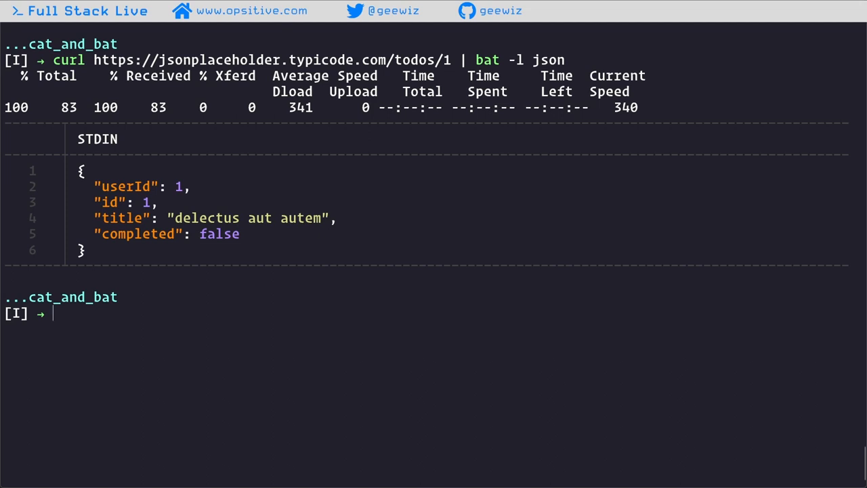
text(bat /etc/services)
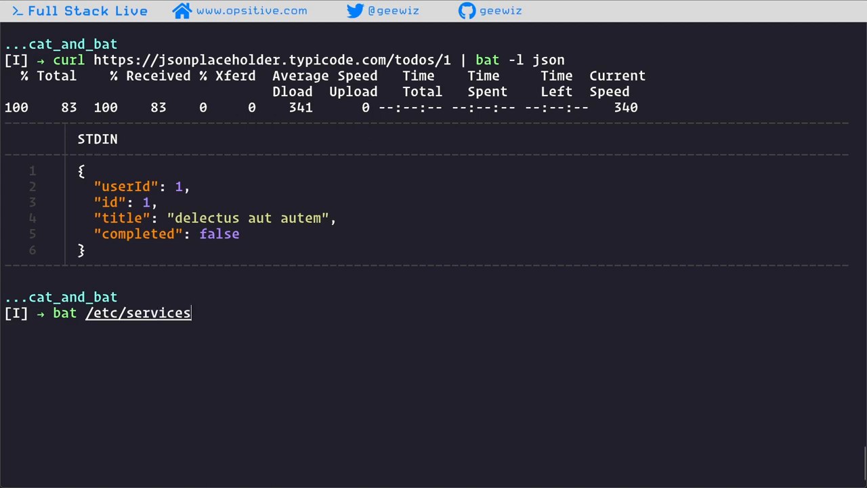
Run 'bat /etc/services' and scroll through the line-numbered pager output
key(Enter)
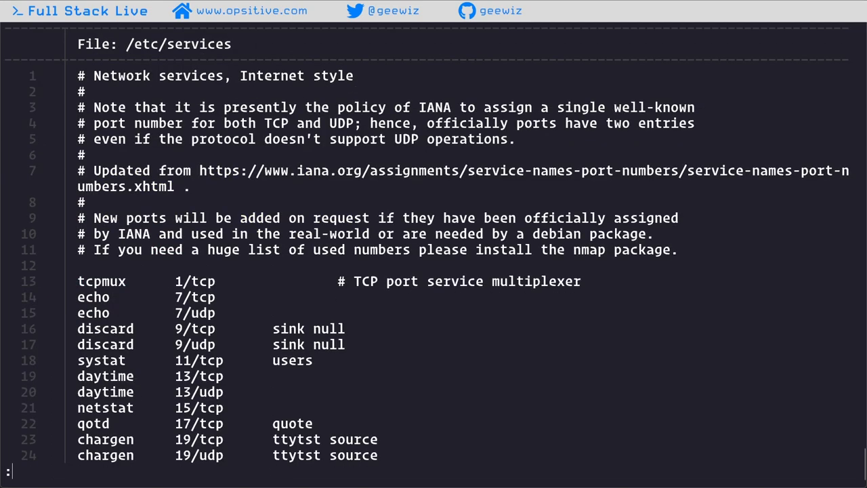
scroll(down, 3)
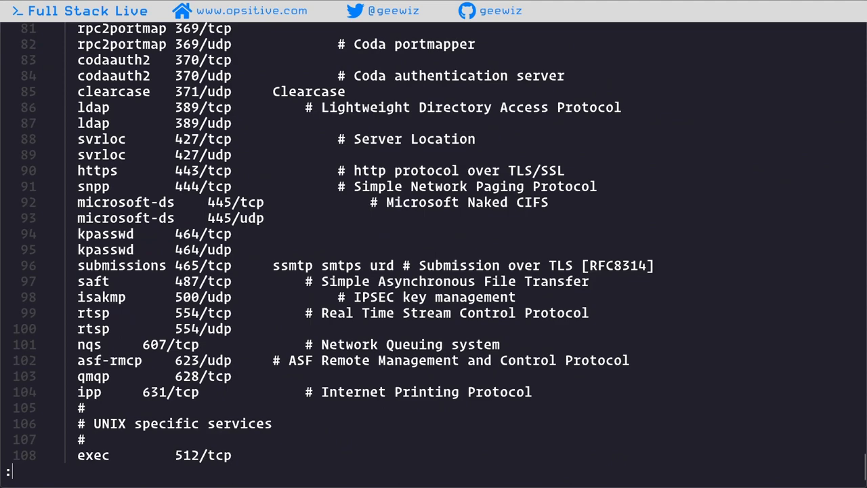
scroll(down, 3)
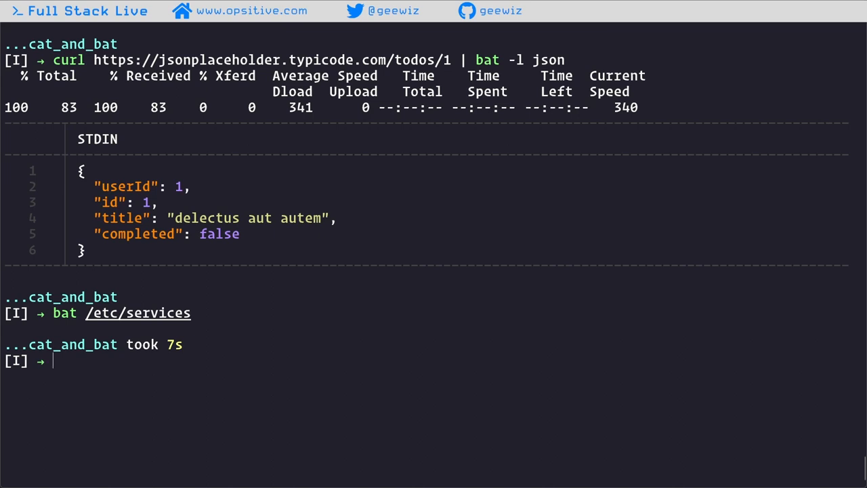
mouse_move(486, 337)
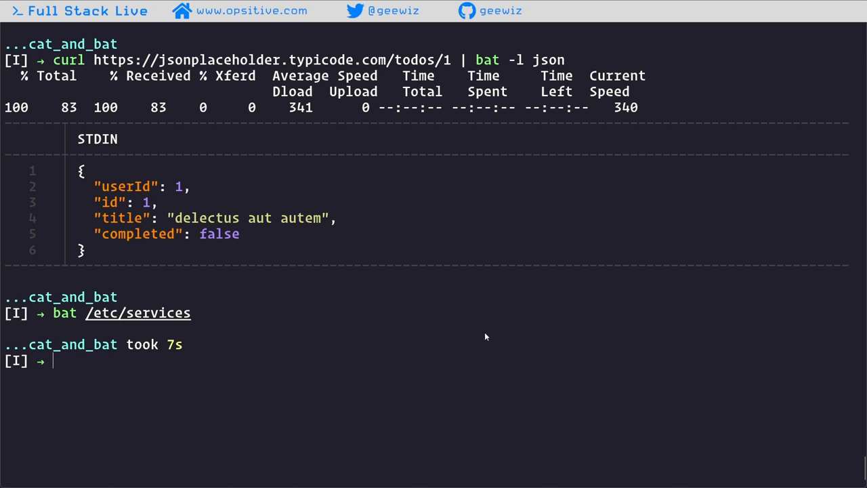
Open b.txt in vim and add the line 'Join us on Twitch!'
text(vim)
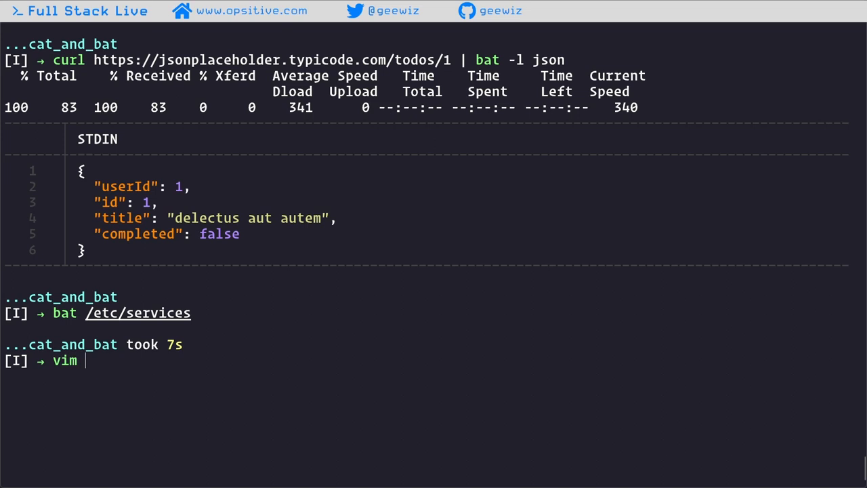
text(b.)
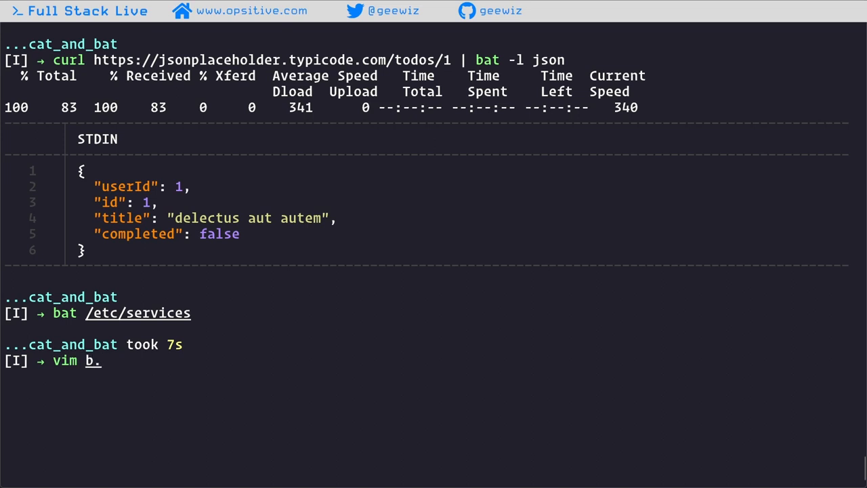
text(txt)
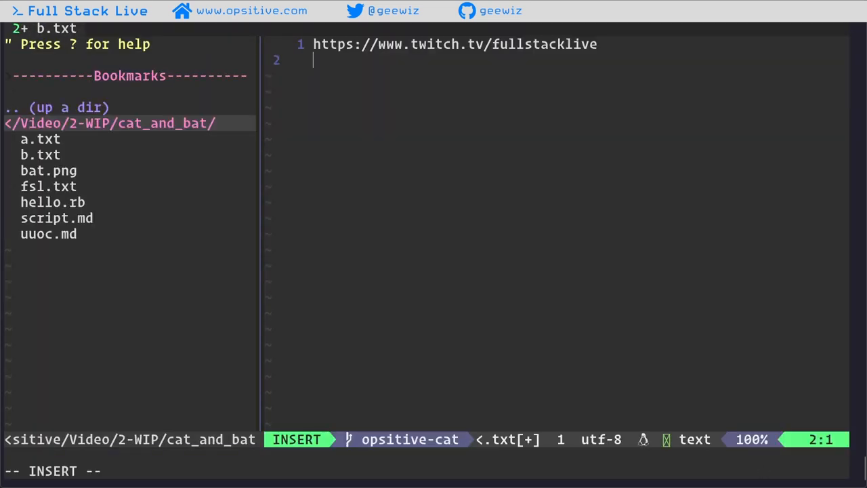
text(Join)
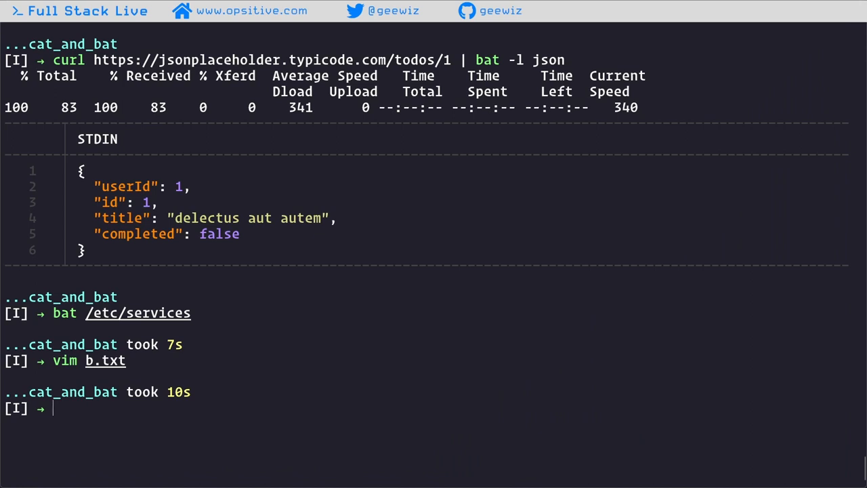
Run bat on b.txt to see 'Join us on Twitch!' flagged as an added line
text(bat b.txt)
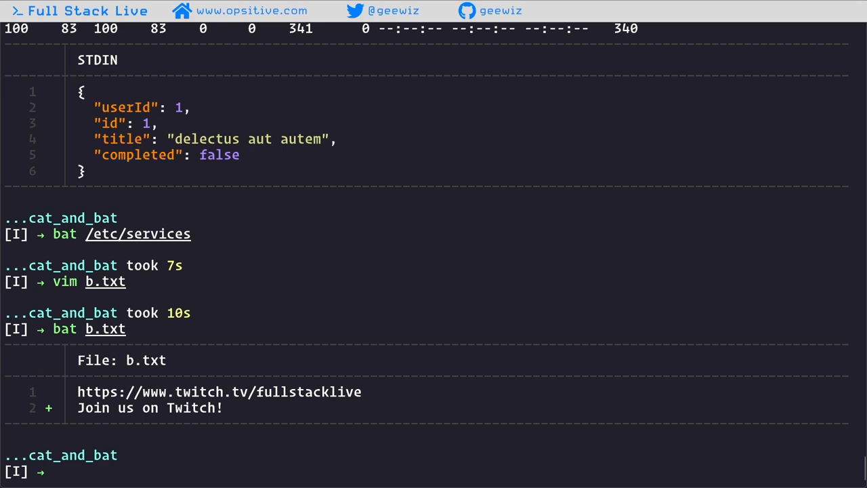
Run 'bat --show-all hello.rb' to reveal spaces and line endings
text(bat)
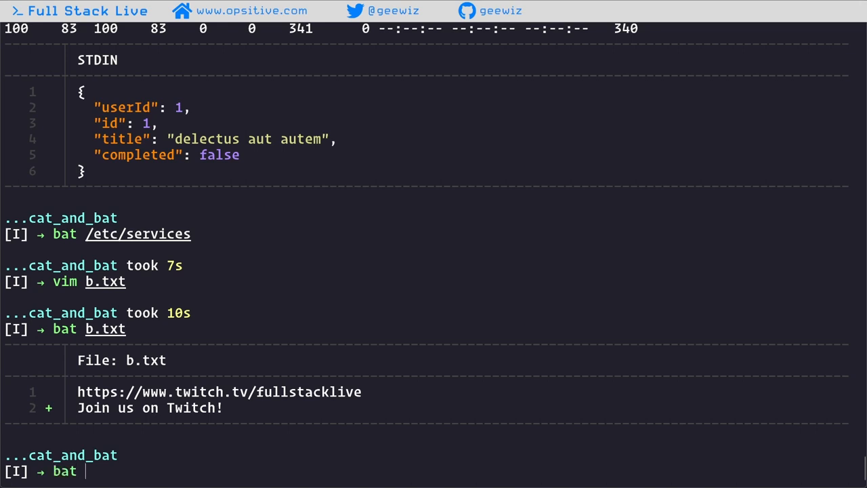
text(--show)
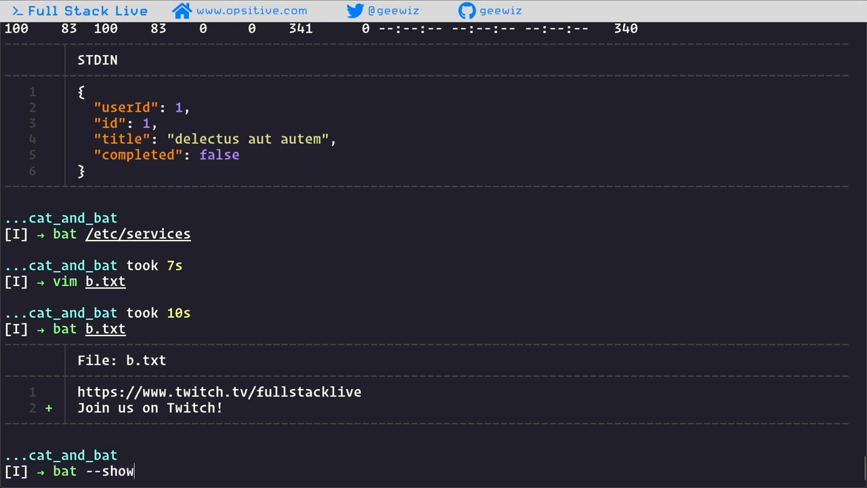
text(-all he)
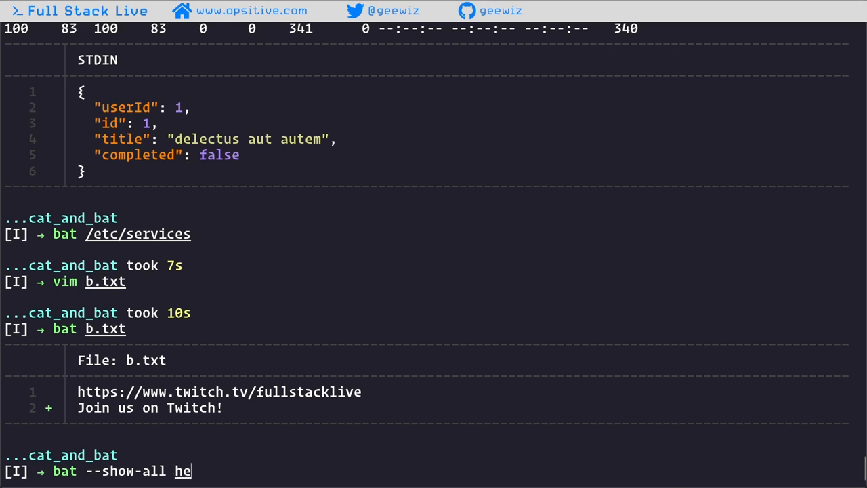
text(llo.rb)
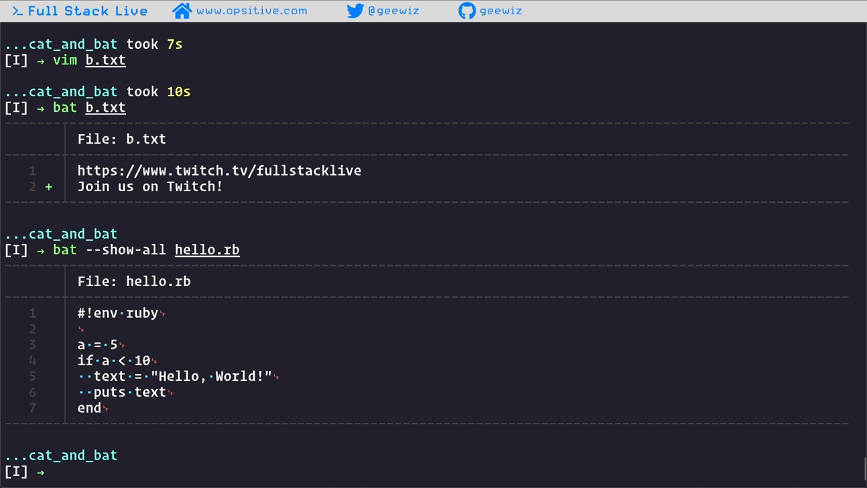
text(bat a.txt b)
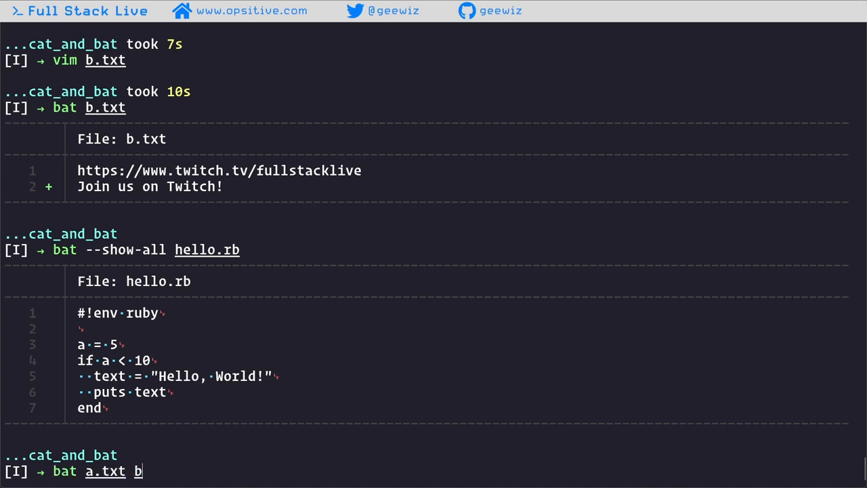
Redirect 'bat a.txt b.txt' into fsl.txt, then display fsl.txt's three combined lines
text(.txt >)
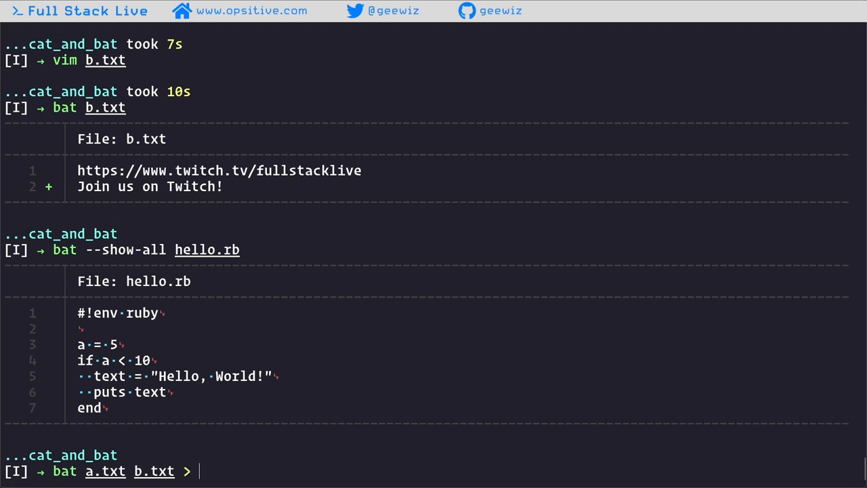
text(fsl.txt)
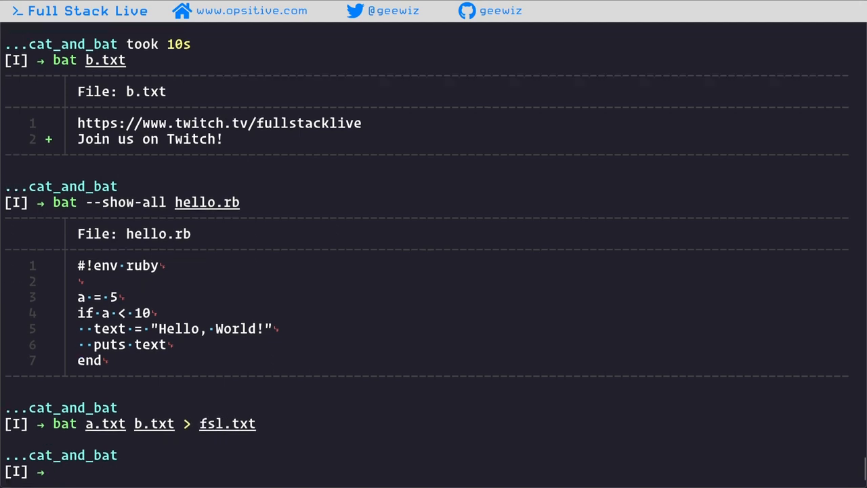
text(bat fsl.txt)
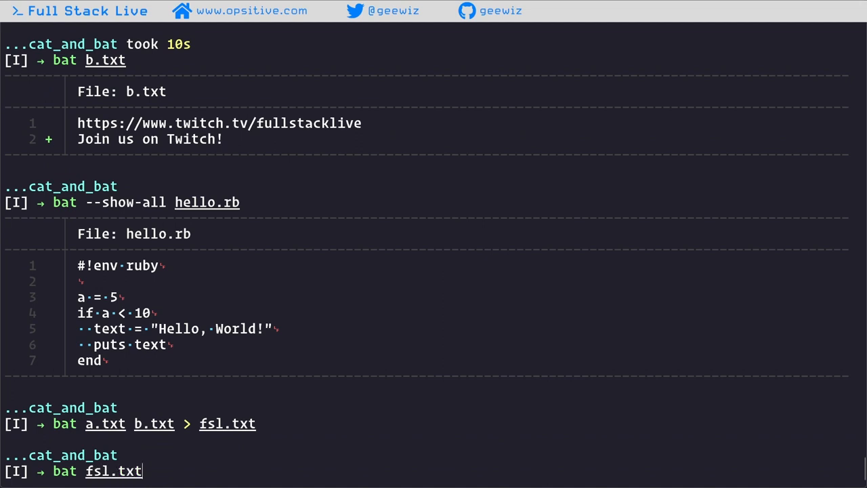
key(Enter)
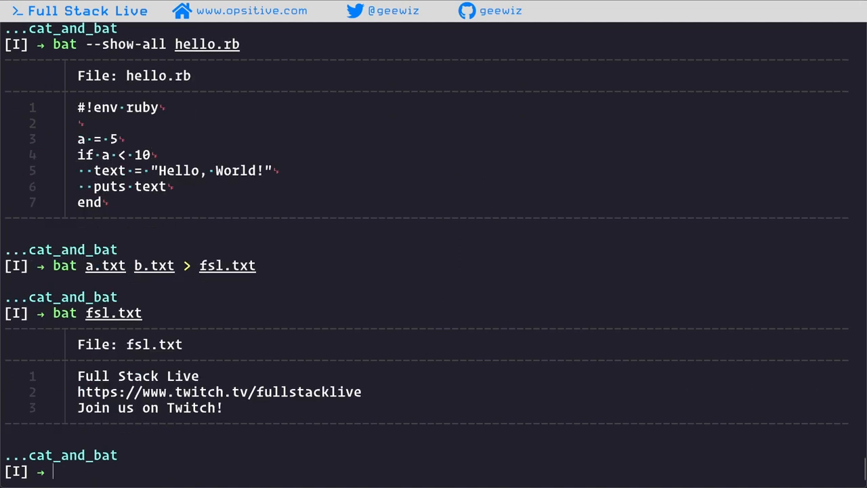